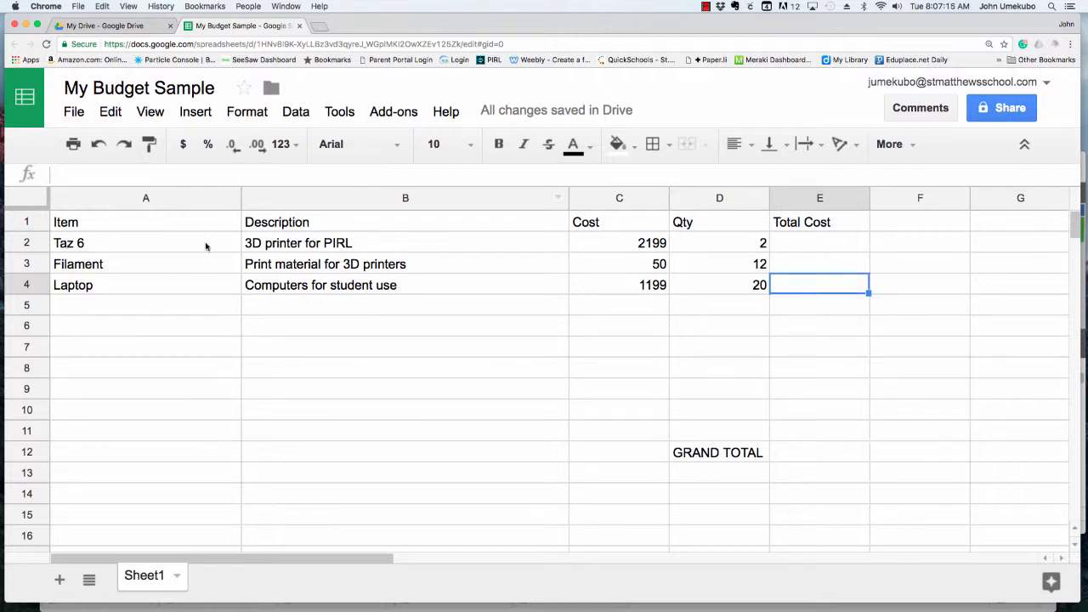
pyautogui.moveTo(451, 246)
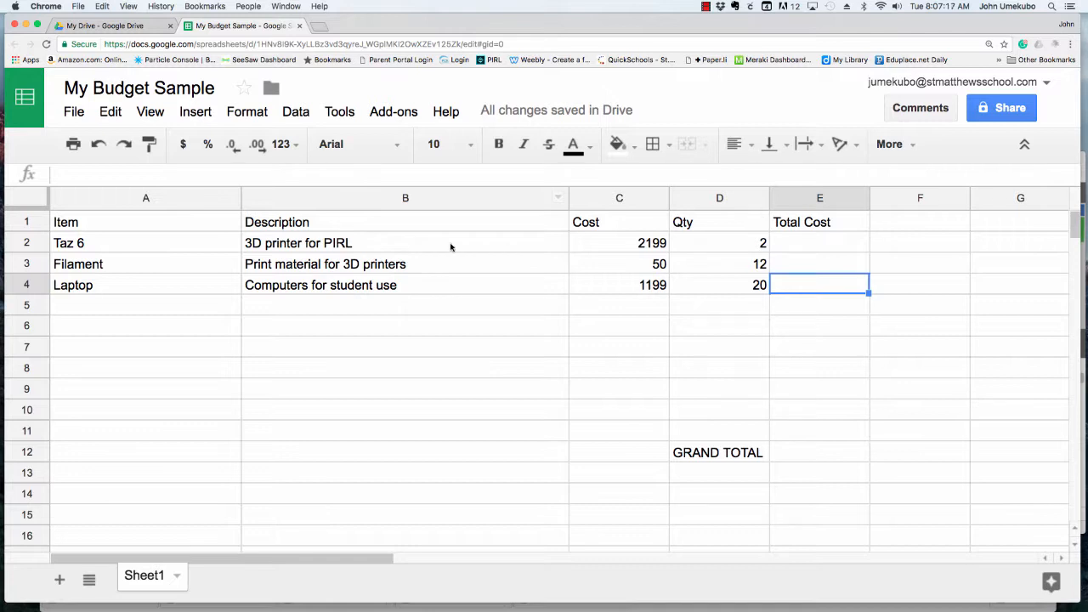
pyautogui.moveTo(395, 234)
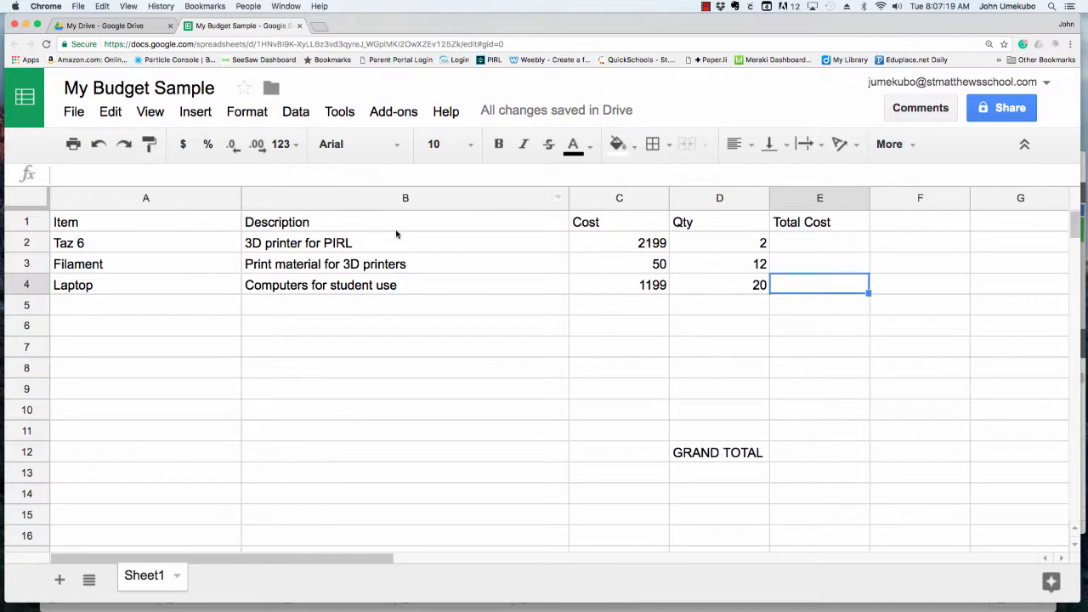
# Step: Select the row 1 header cells from Item (A1) through Total Cost (E1)
pyautogui.click(27, 222)
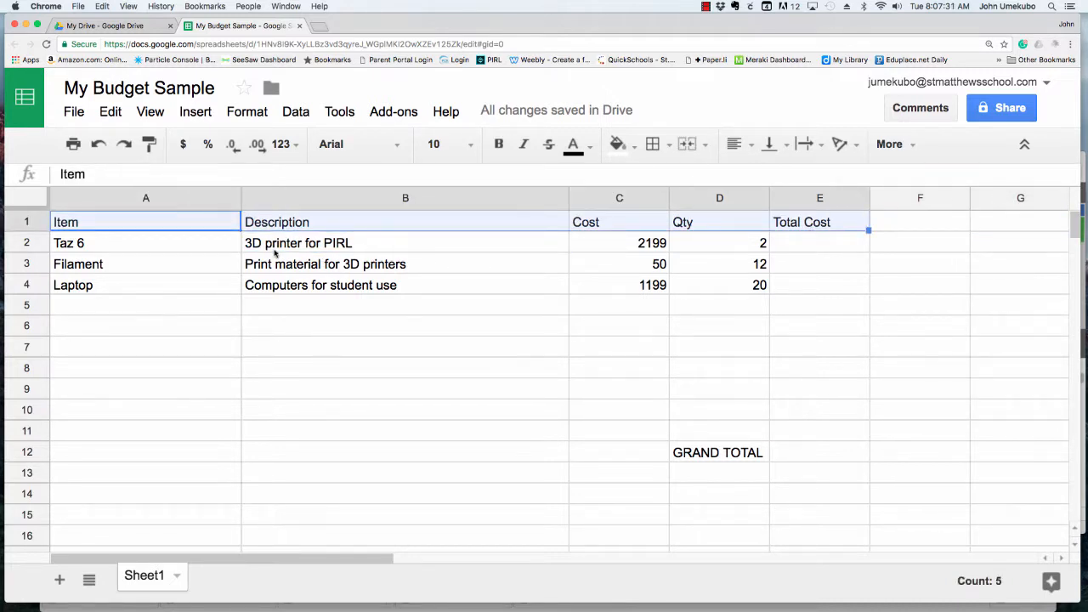
# Step: Bold the header row labels Item, Description, Cost, Qty and Total Cost
pyautogui.click(26, 222)
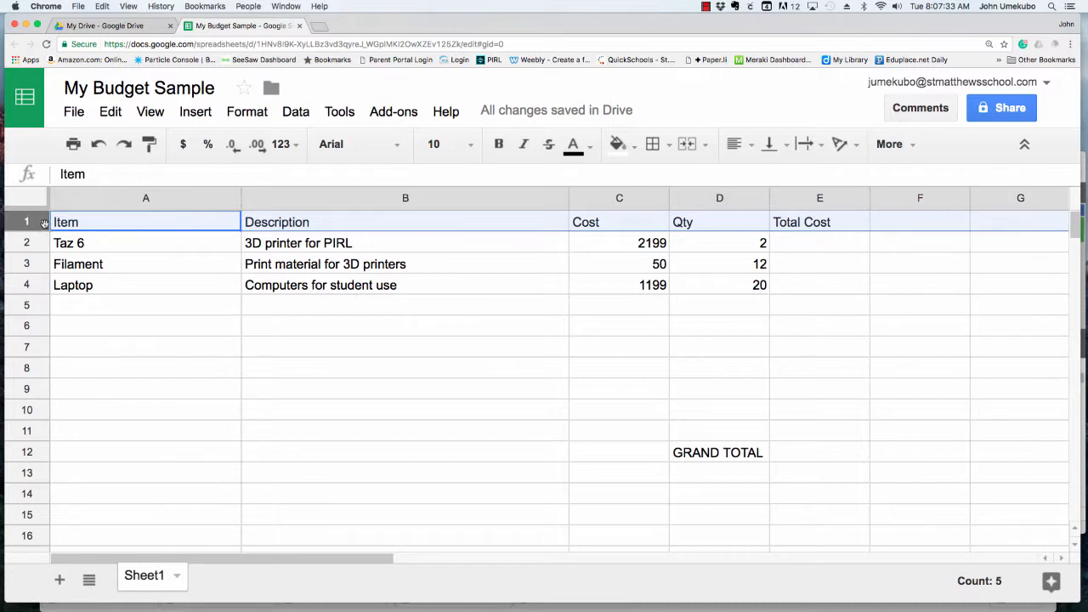
pyautogui.click(499, 144)
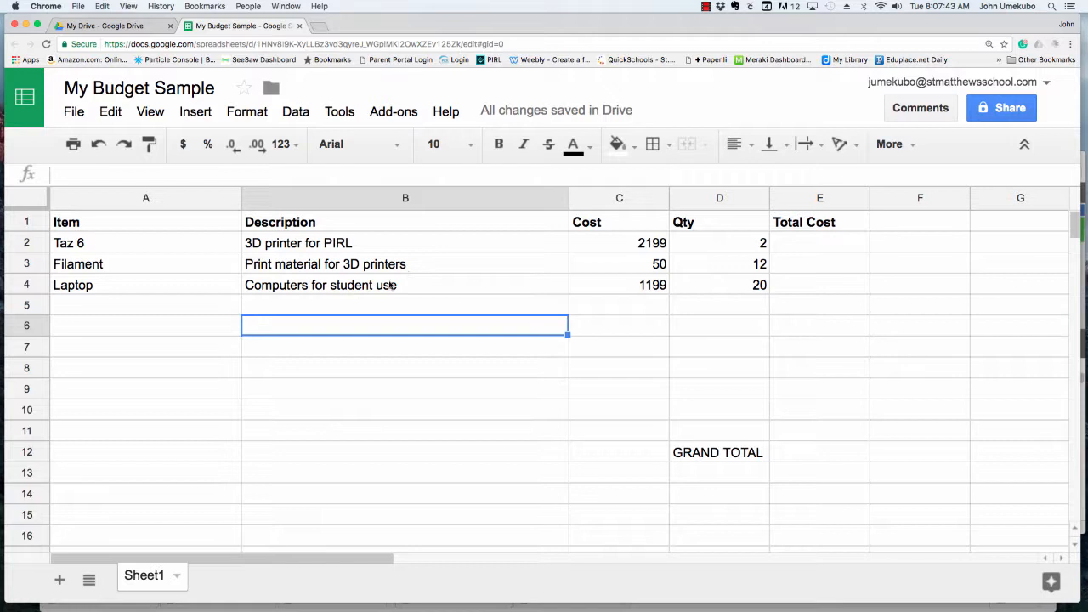
# Step: Bold the GRAND TOTAL label in cell D12
pyautogui.click(718, 452)
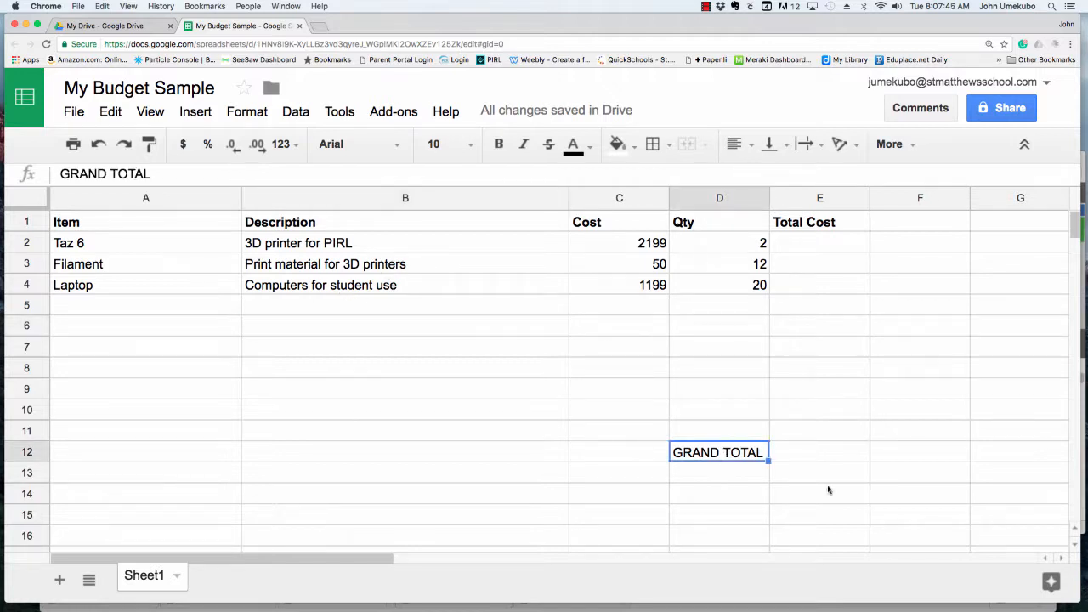
pyautogui.click(499, 144)
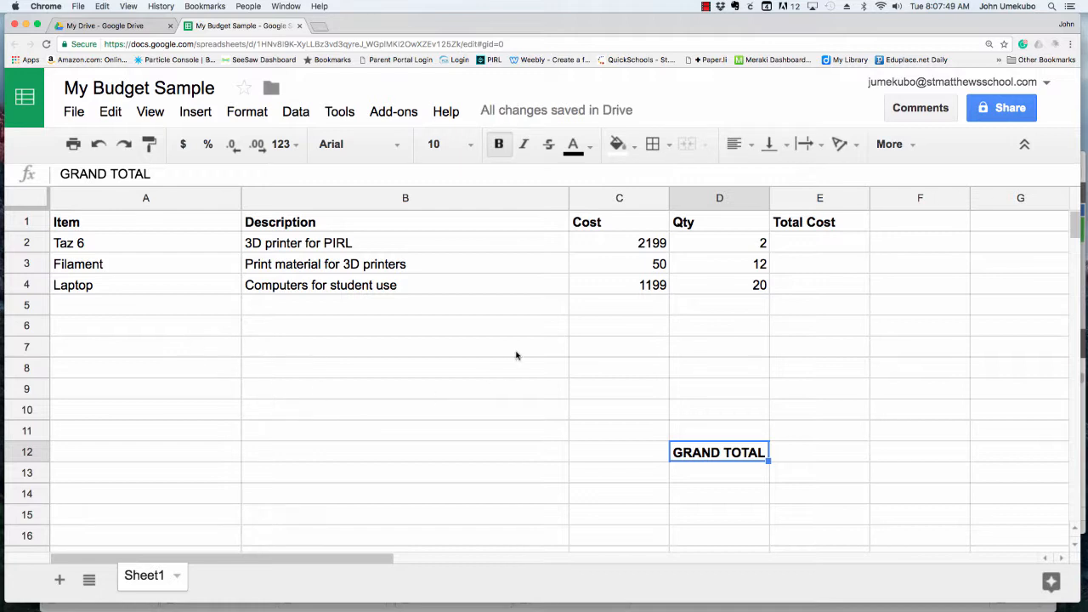
pyautogui.moveTo(534, 357)
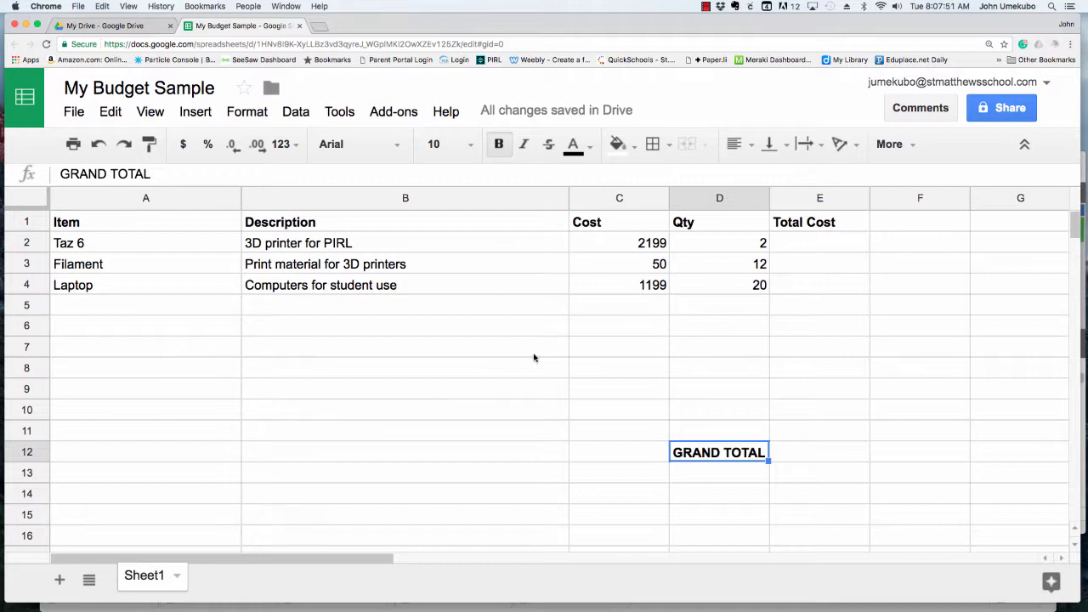
pyautogui.moveTo(560, 349)
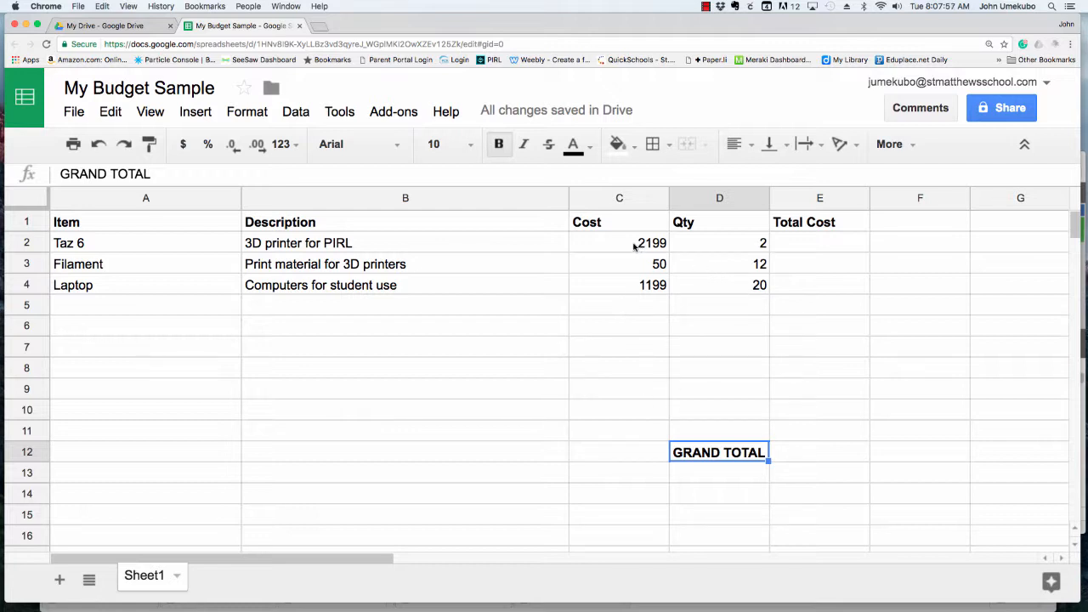
pyautogui.moveTo(522, 263)
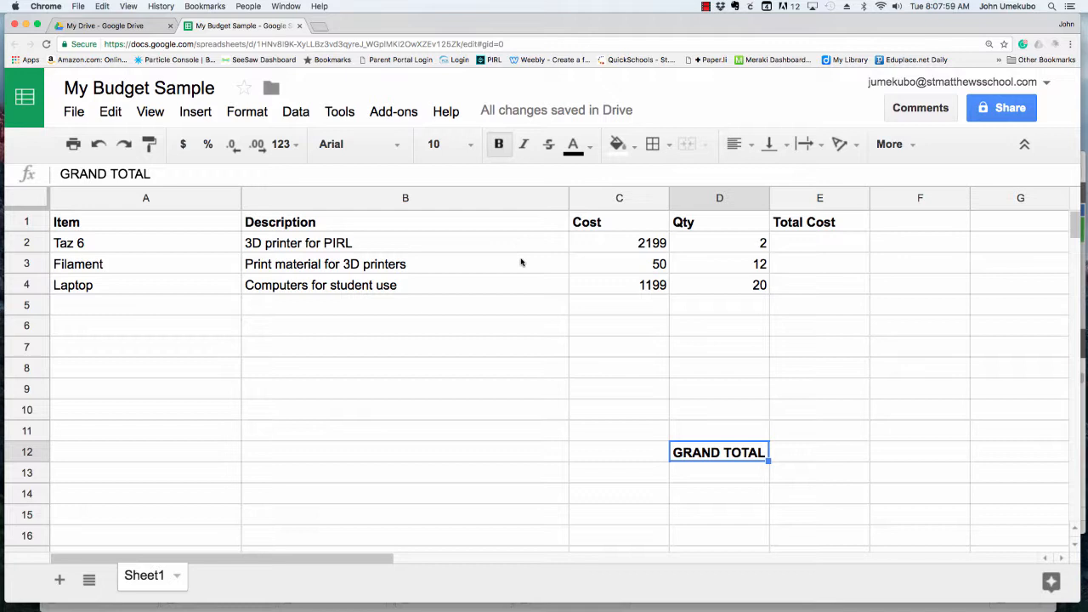
pyautogui.moveTo(624, 326)
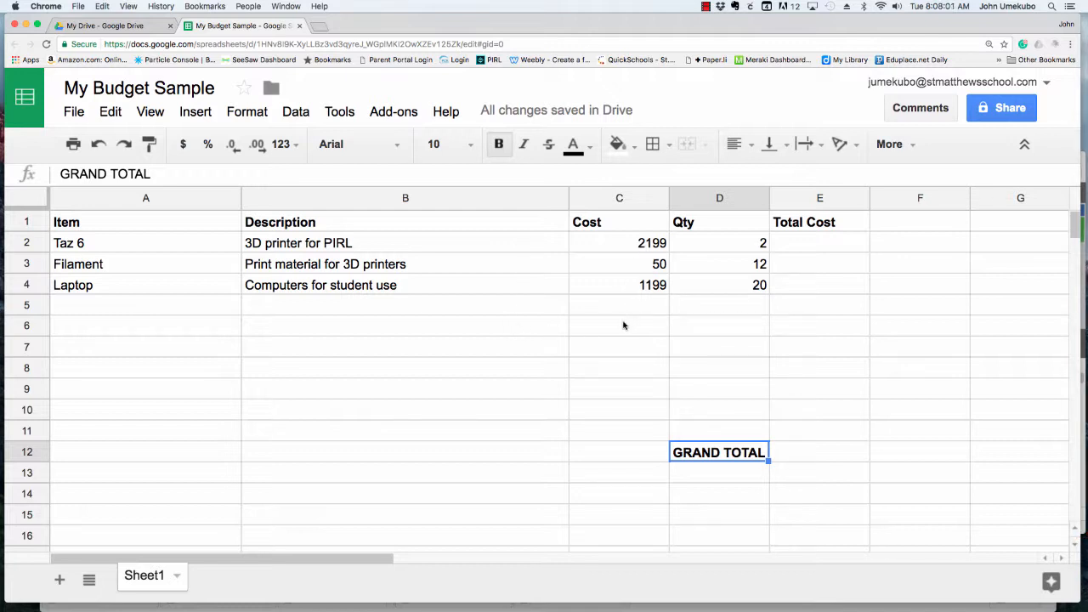
pyautogui.moveTo(737, 283)
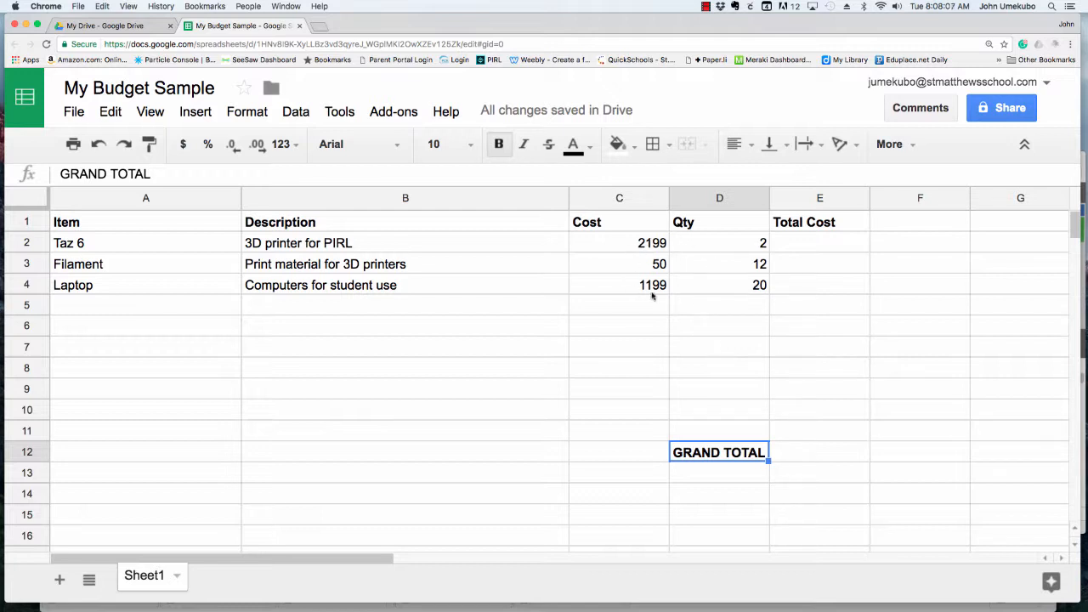
pyautogui.moveTo(844, 249)
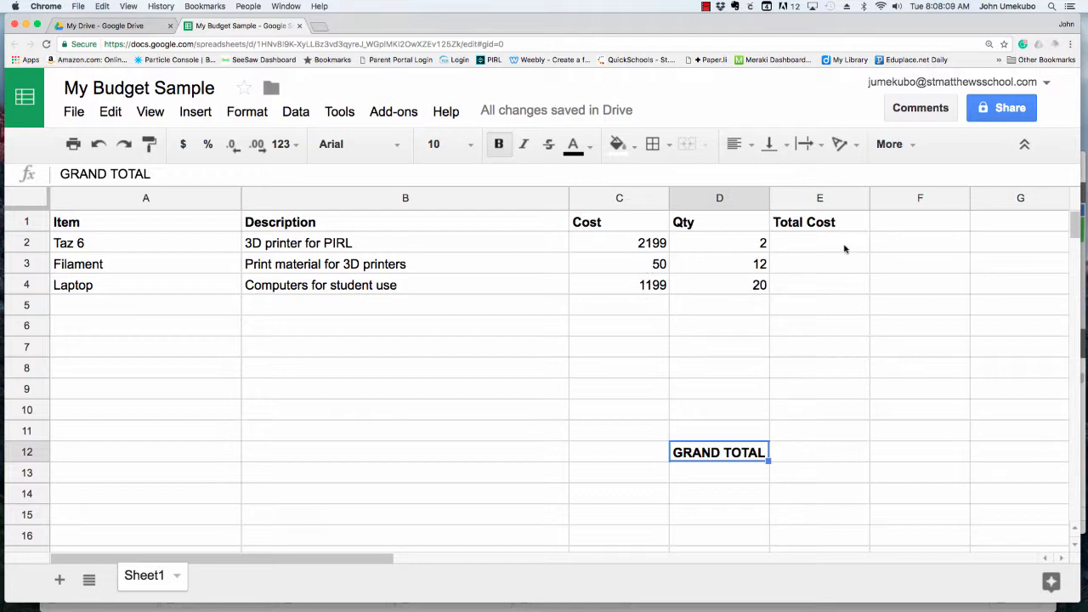
pyautogui.moveTo(825, 305)
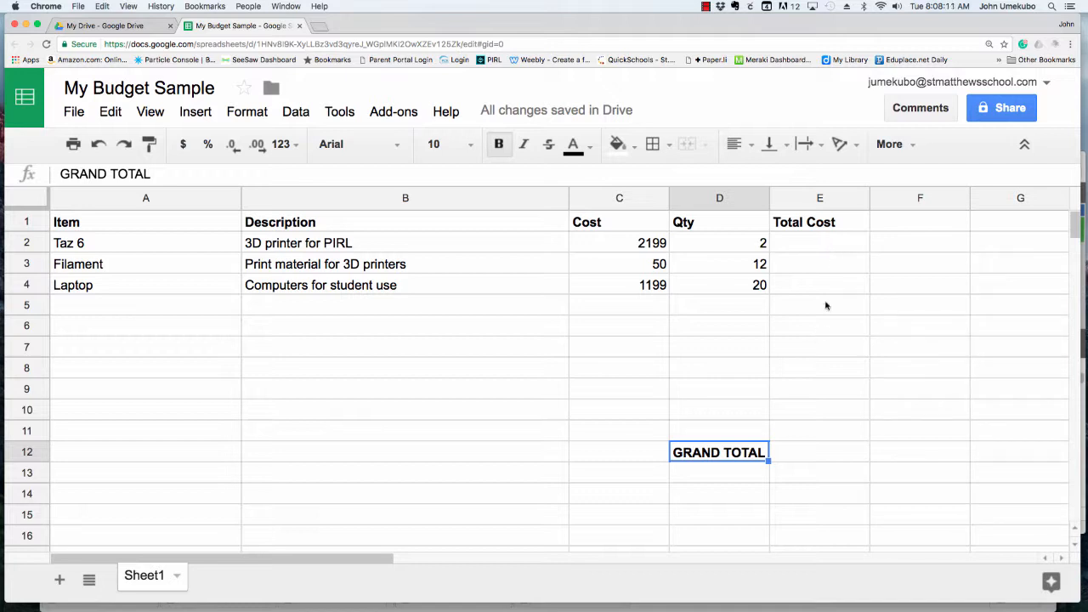
pyautogui.moveTo(826, 355)
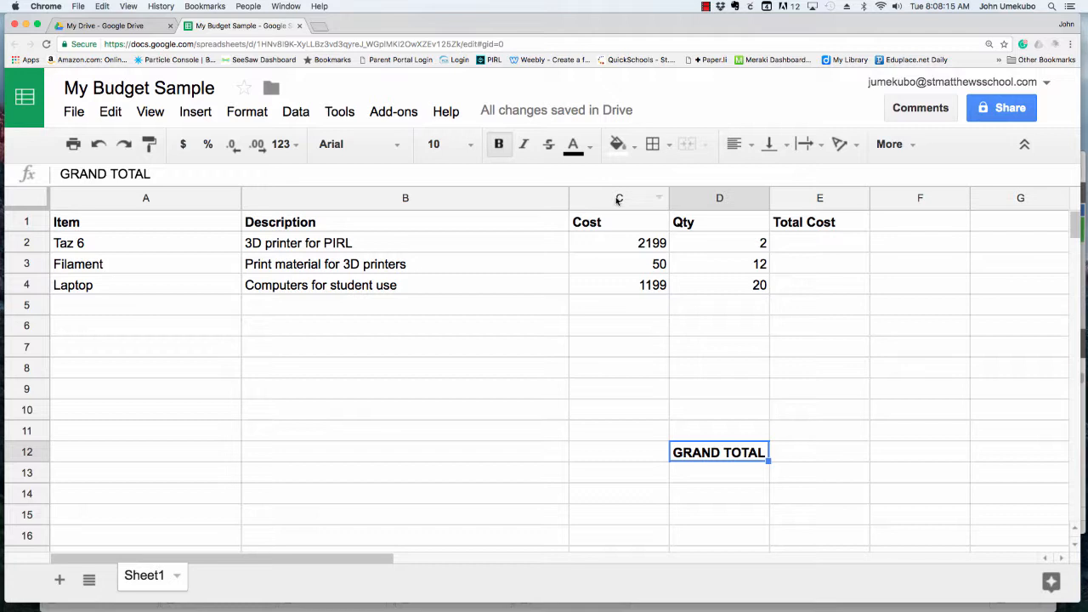
# Step: Format the Cost column as dollar currency: $2,199.00, $50.00 and $1,199.00
pyautogui.click(618, 197)
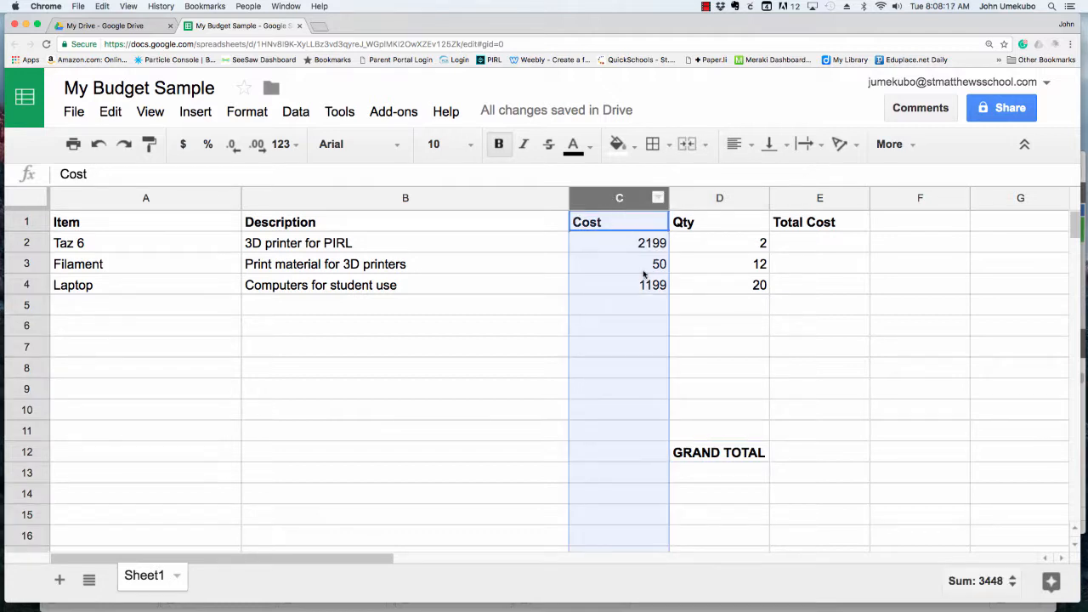
pyautogui.moveTo(183, 144)
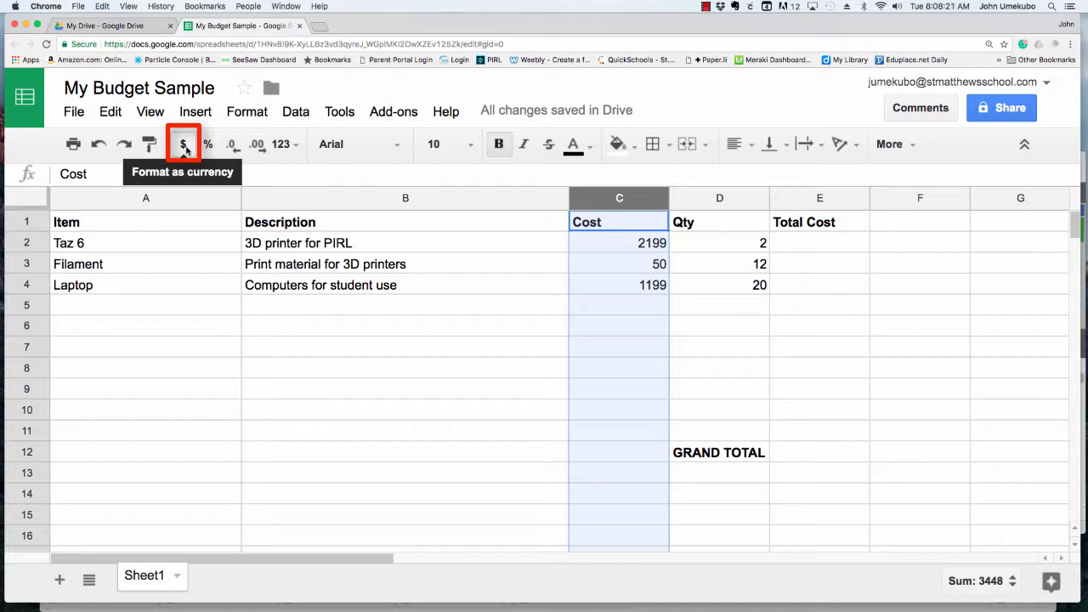
pyautogui.click(183, 143)
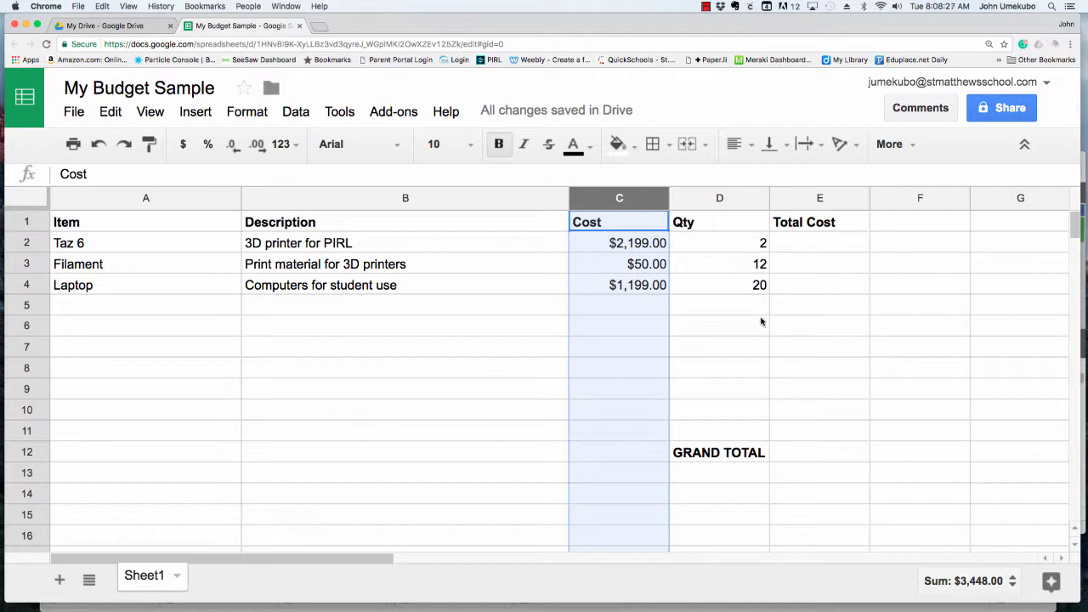
pyautogui.moveTo(807, 249)
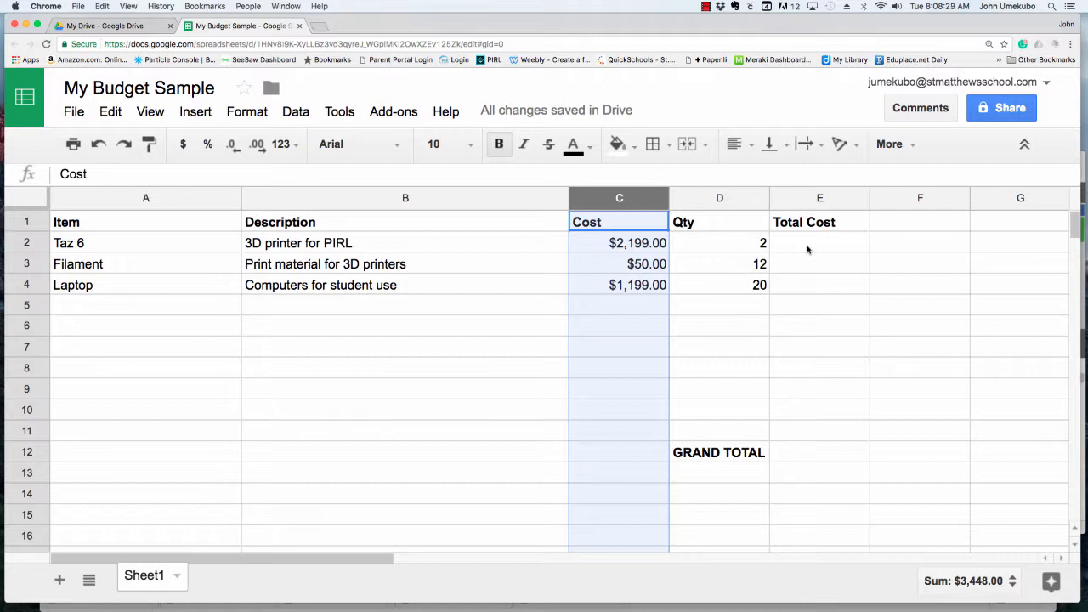
pyautogui.click(819, 242)
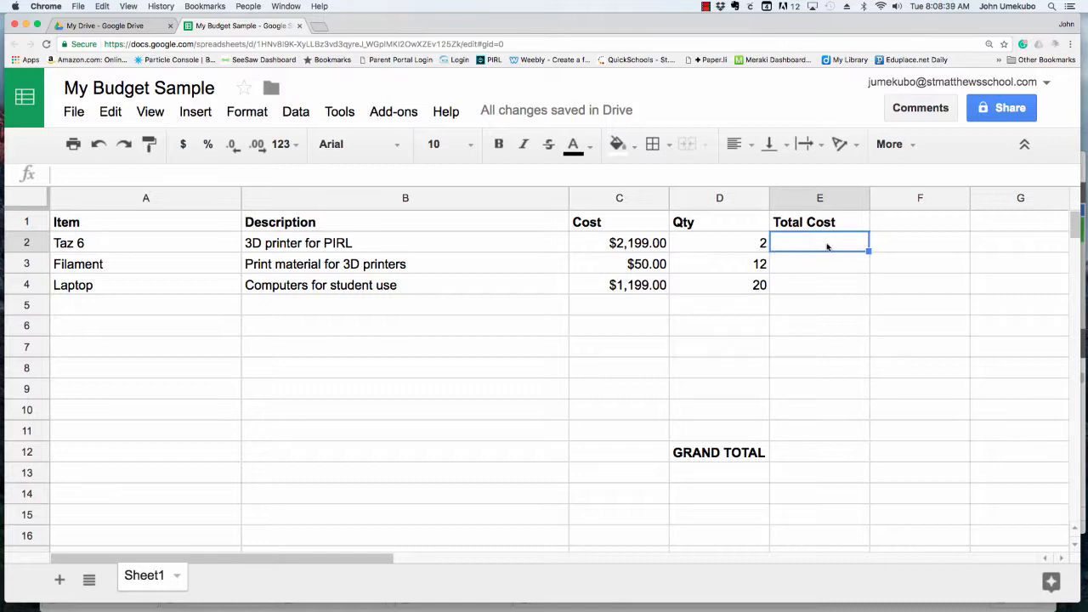
pyautogui.moveTo(811, 247)
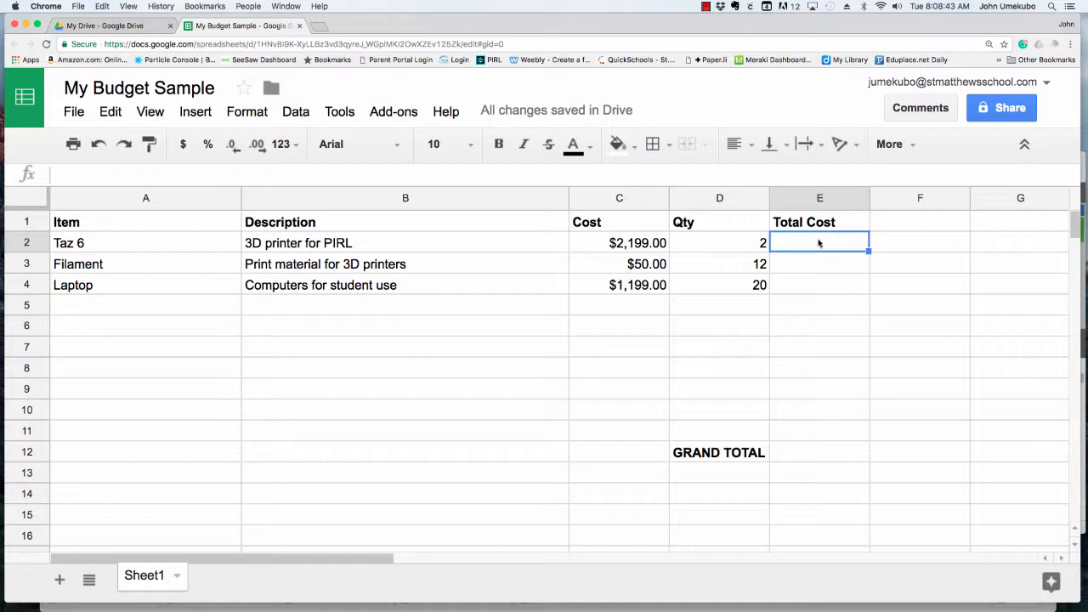
# Step: Enter =C2*D2 in E2, giving the Taz 6 row a Total Cost of $4,398.00
pyautogui.write('=c2')
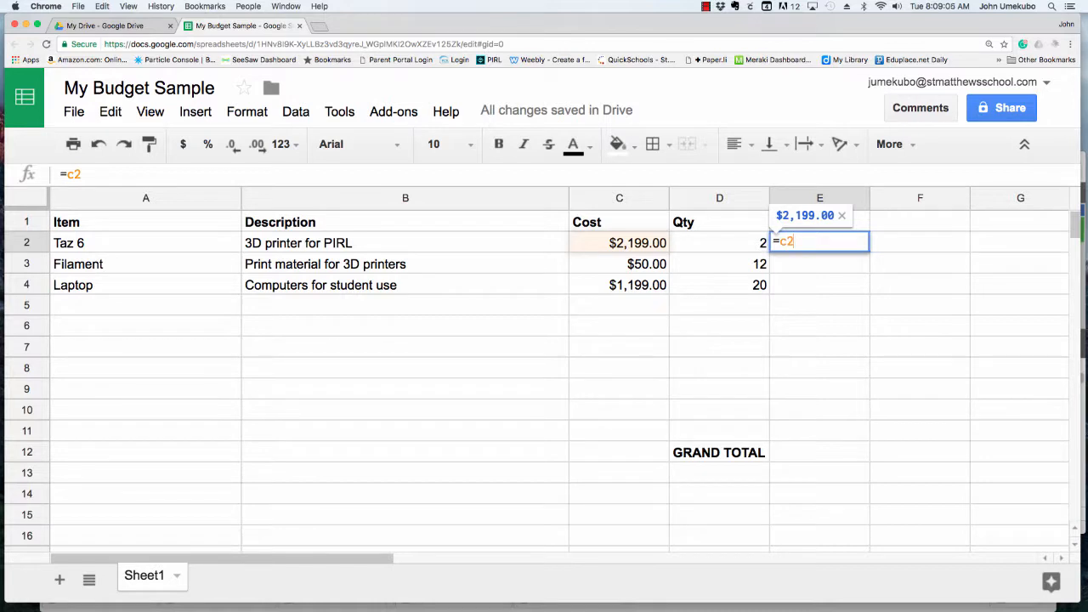
pyautogui.write('*')
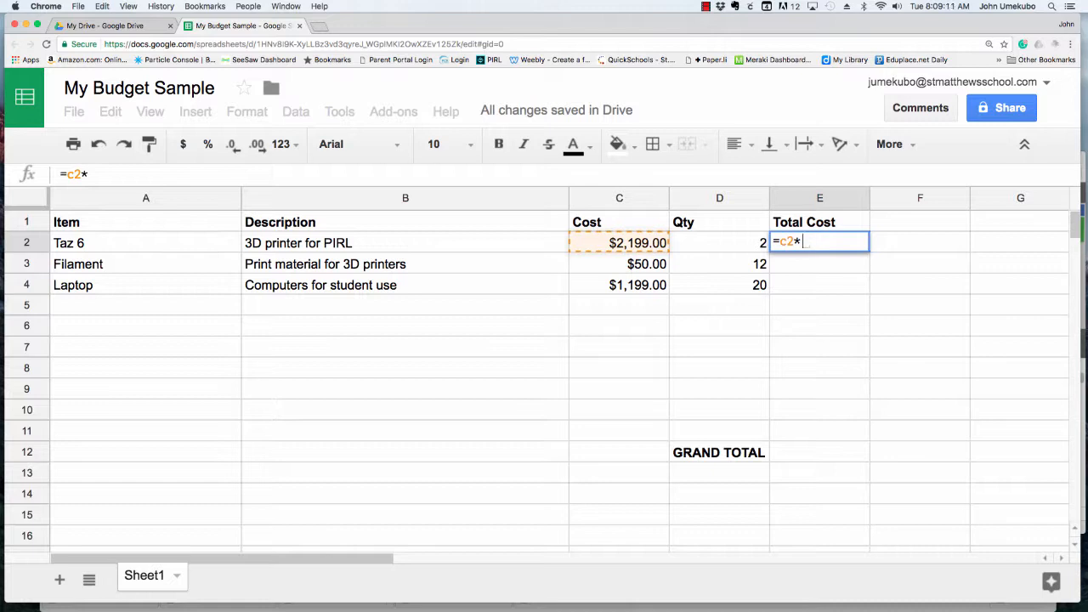
pyautogui.write('d')
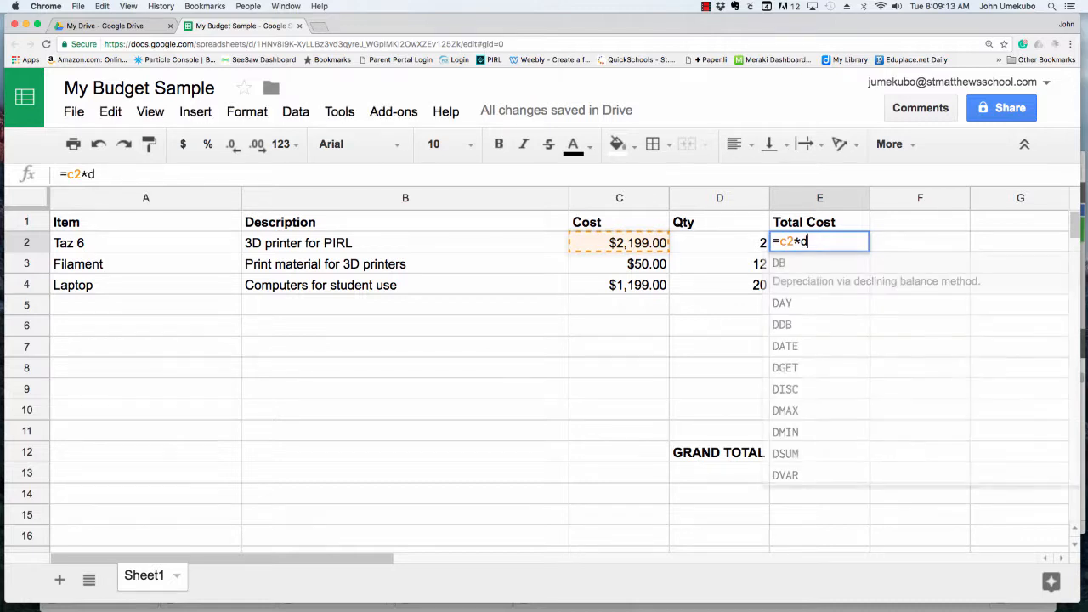
pyautogui.write('2')
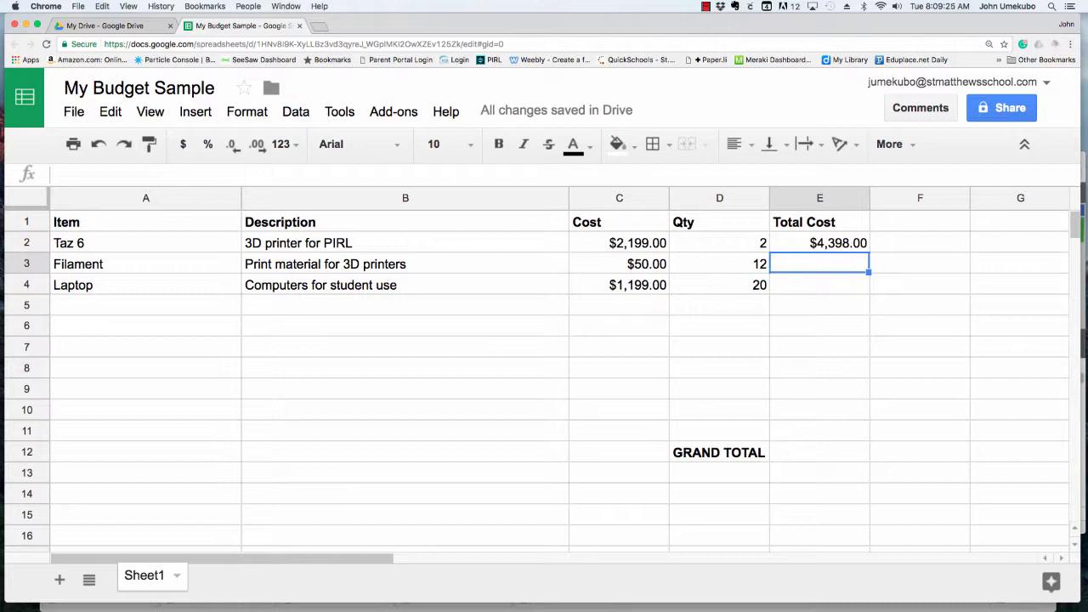
# Step: Change Taz 6 to quantity 4 and cost $1,999.00, making its Total Cost $7,996.00
pyautogui.click(719, 242)
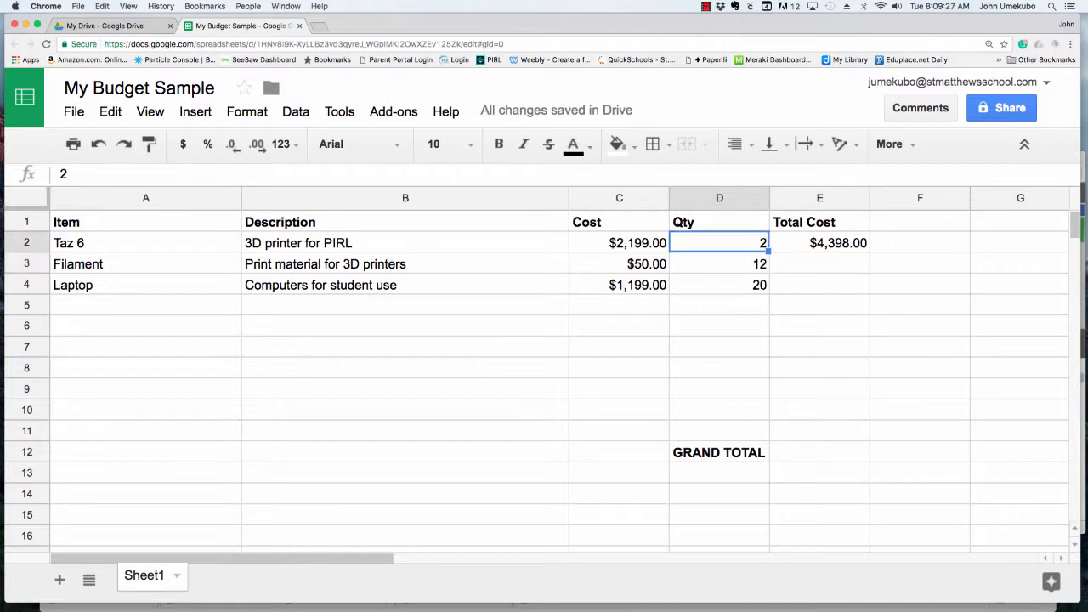
pyautogui.write('4')
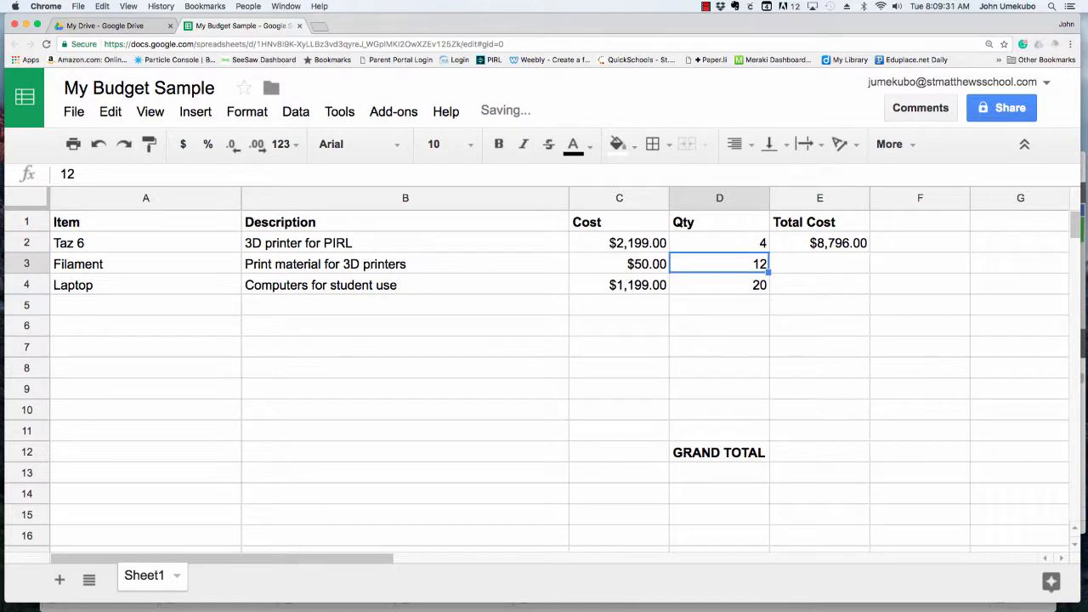
pyautogui.click(618, 243)
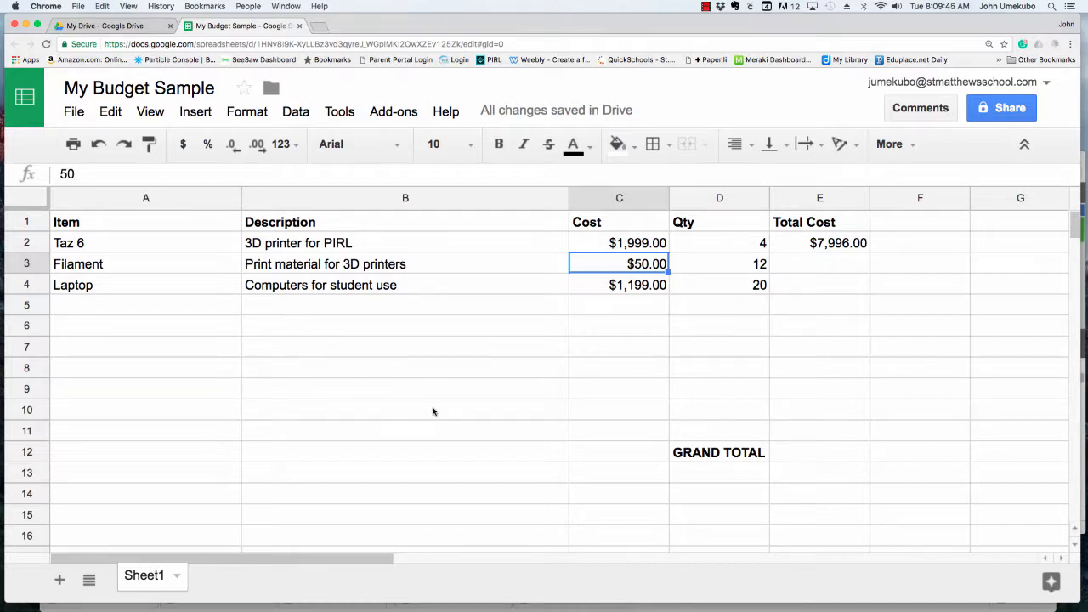
pyautogui.moveTo(762, 274)
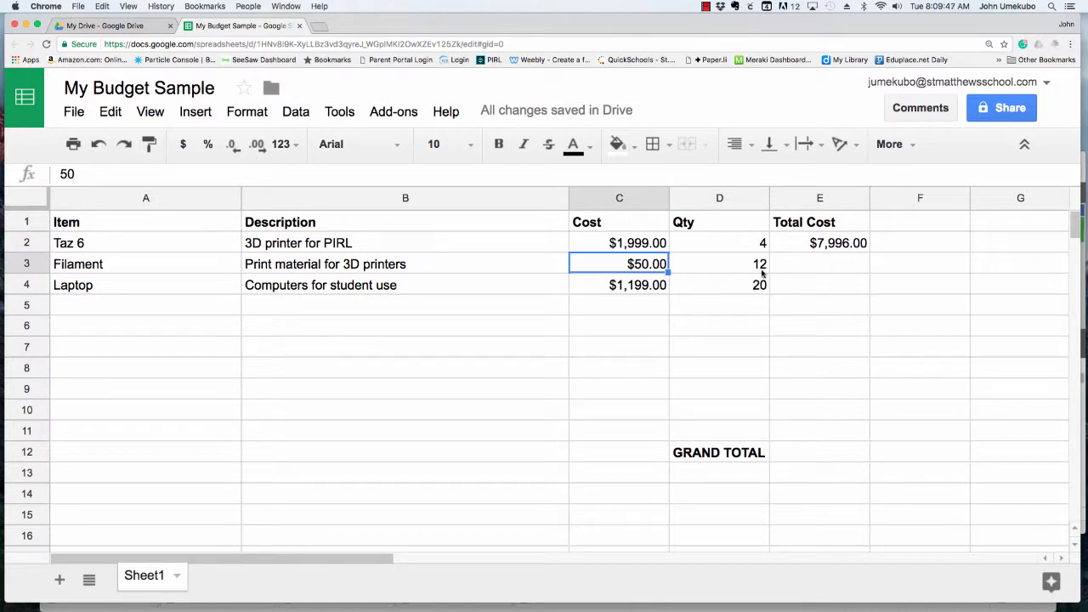
pyautogui.moveTo(799, 310)
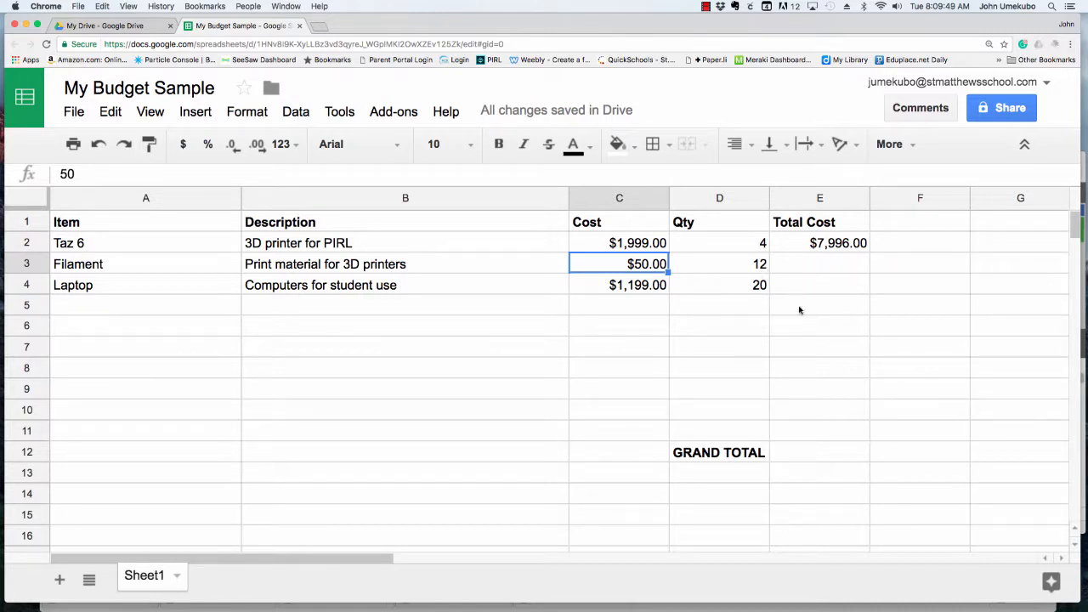
pyautogui.moveTo(832, 249)
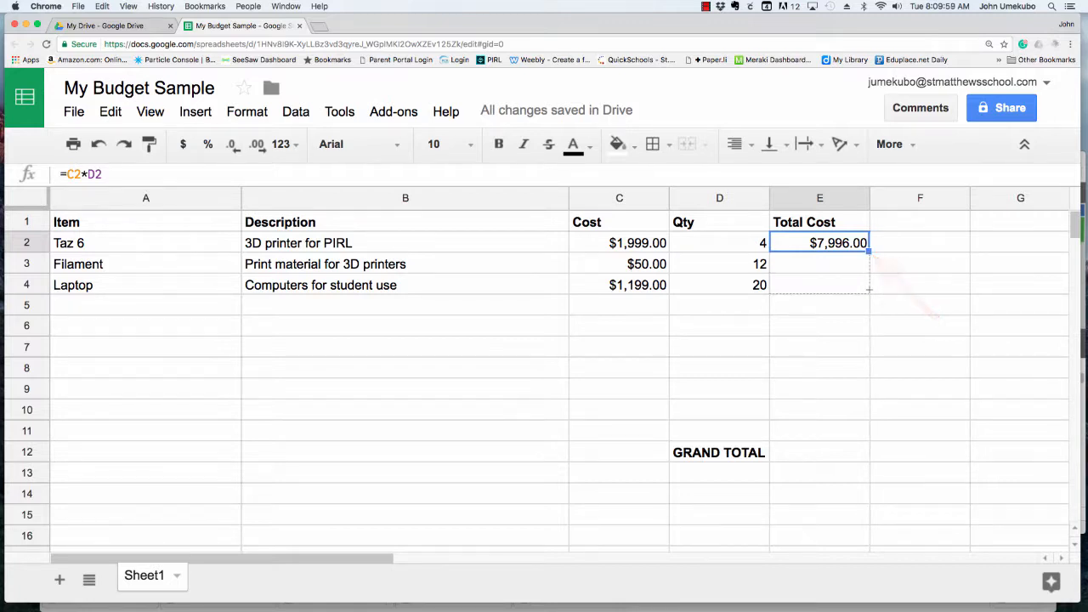
# Step: Fill the E2 formula down to E3 and E4 and verify $600.00 and $23,980.00
pyautogui.moveTo(867, 251); pyautogui.dragTo(866, 294)
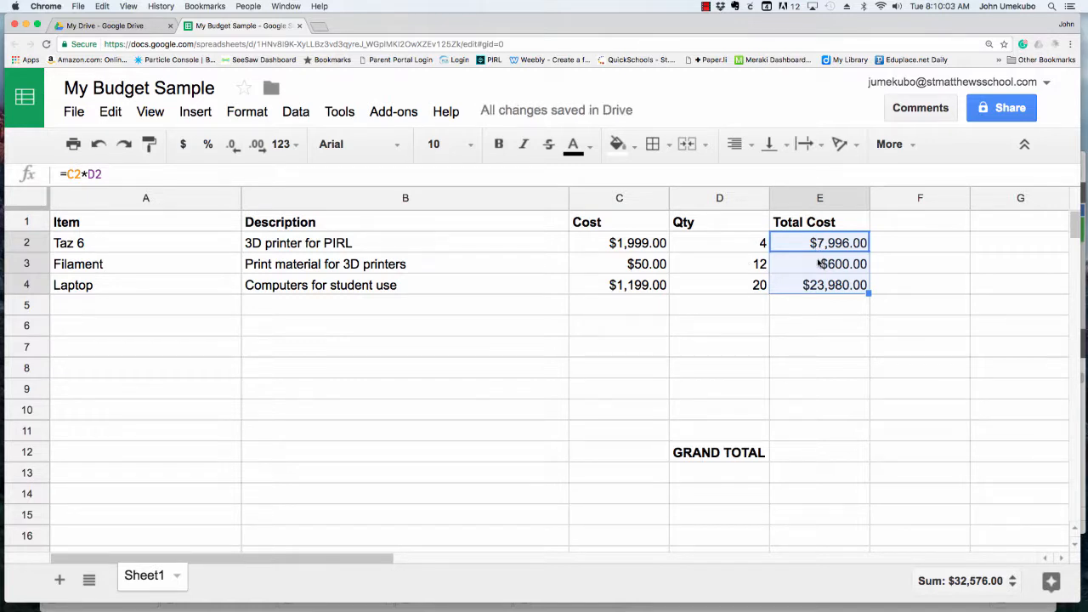
pyautogui.click(819, 264)
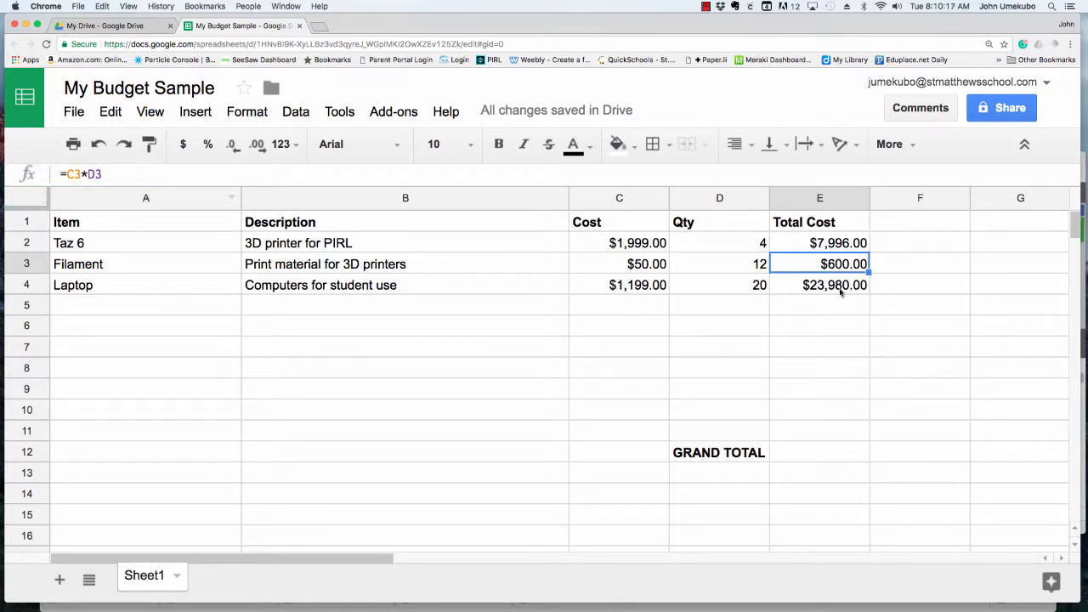
pyautogui.click(819, 285)
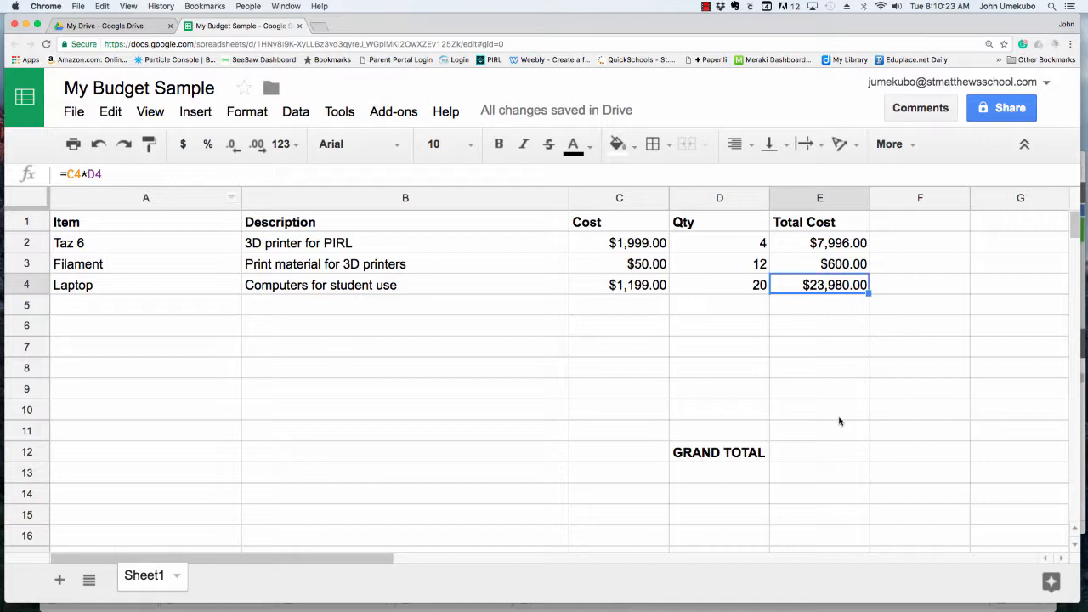
pyautogui.moveTo(820, 416)
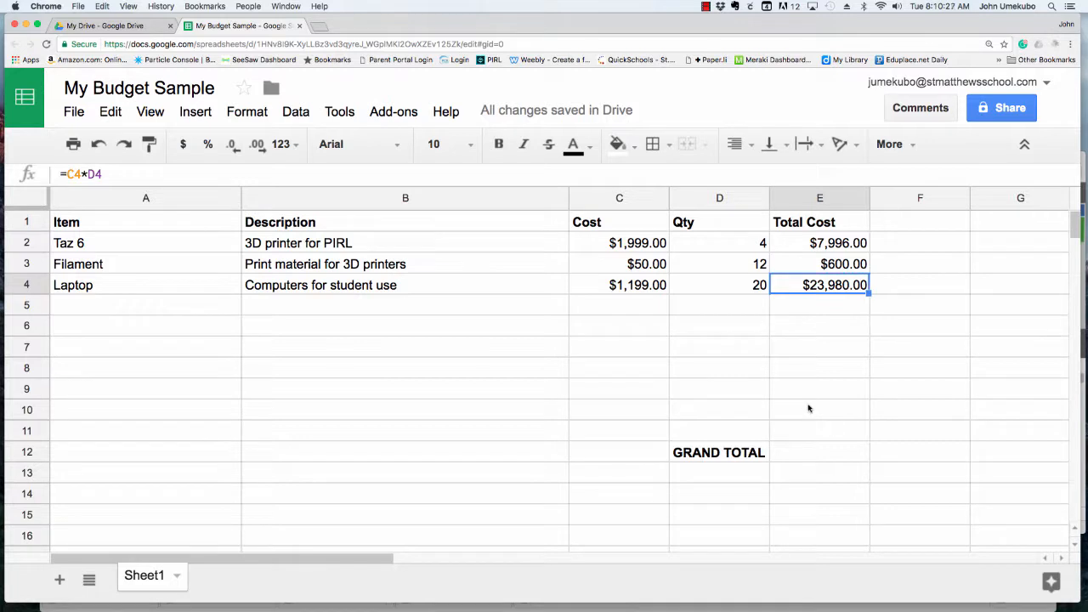
# Step: Enter =SUM(E2:E4) in E12 for a $32,576.00 grand total
pyautogui.click(819, 452)
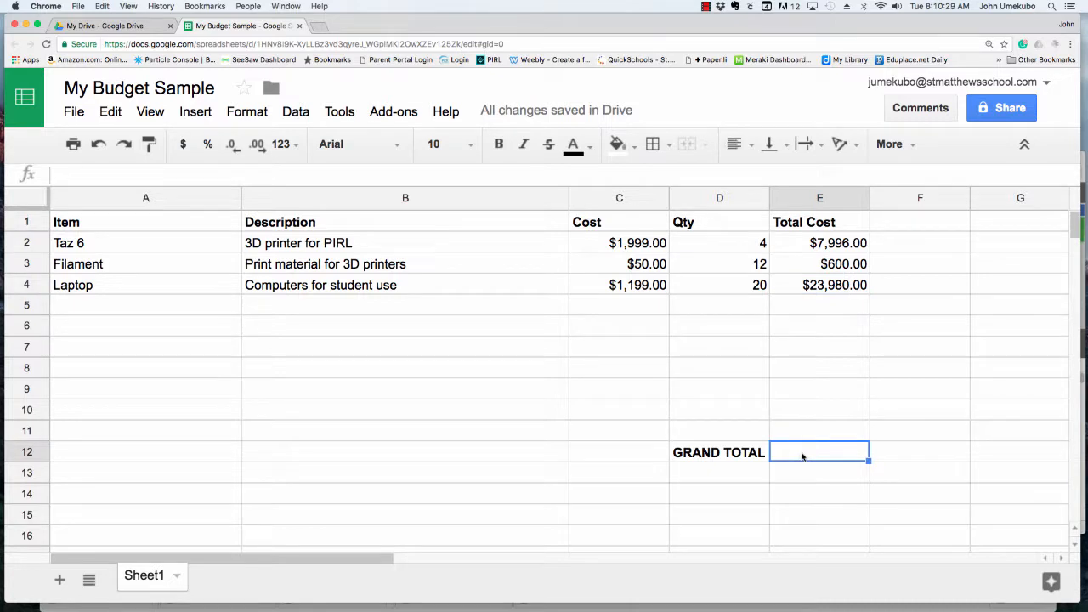
pyautogui.write('=')
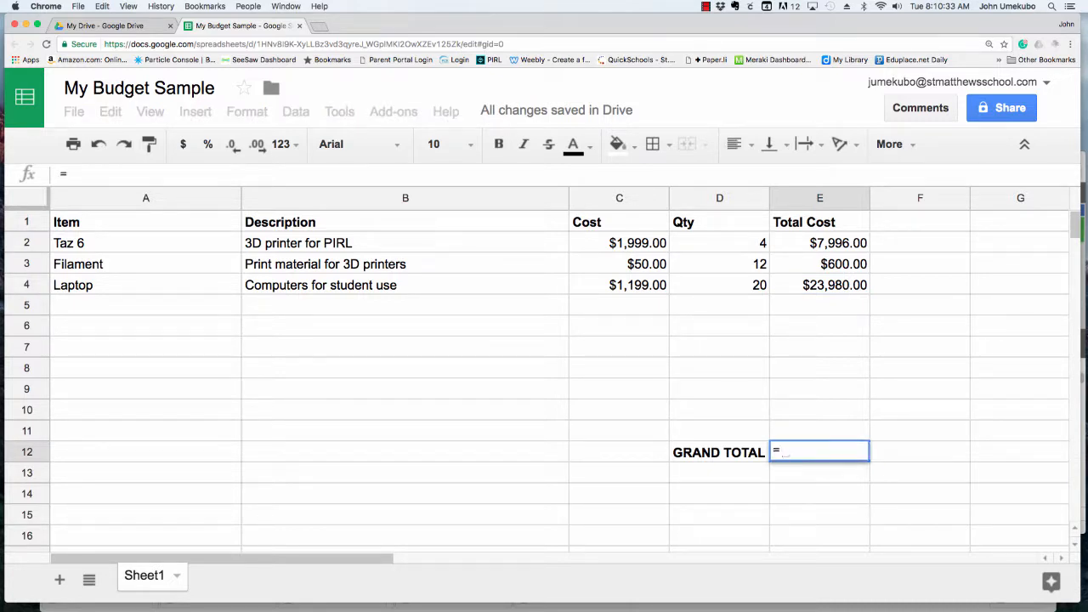
pyautogui.write('SUM(')
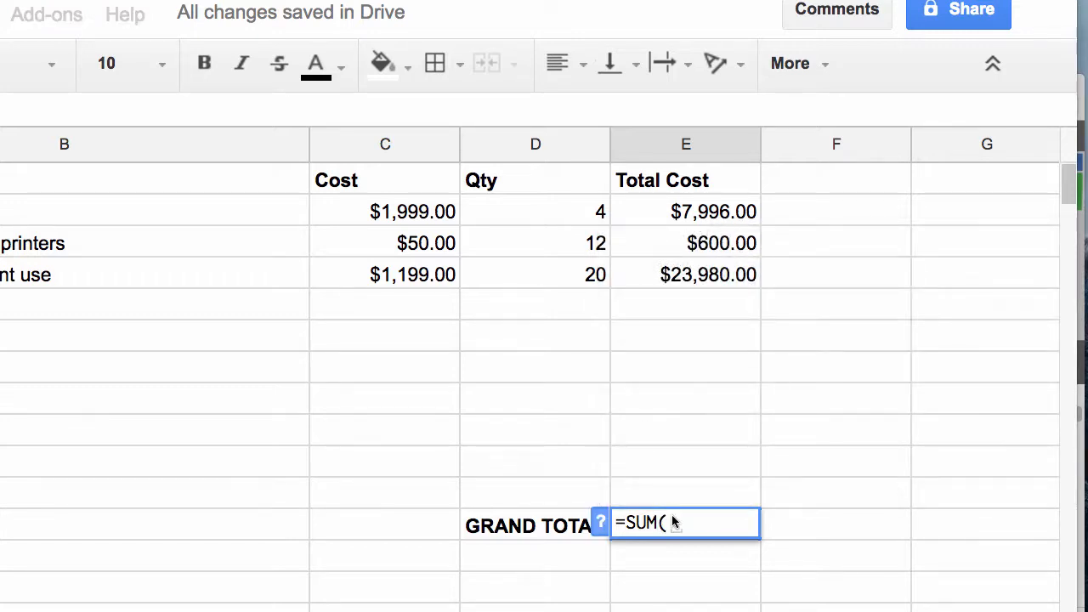
pyautogui.moveTo(685, 211); pyautogui.dragTo(686, 274)
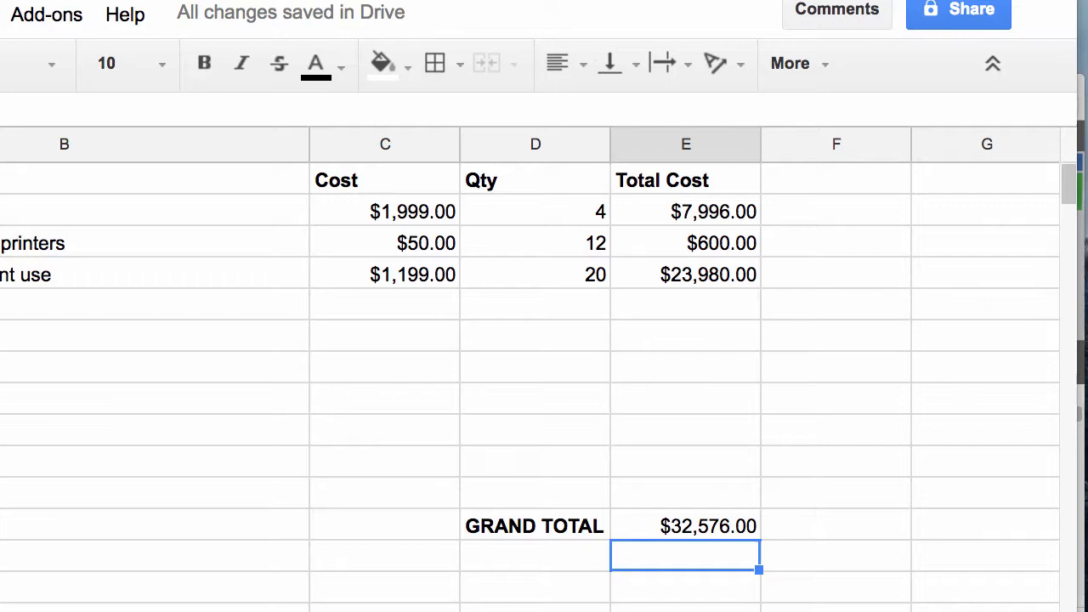
pyautogui.click(685, 525)
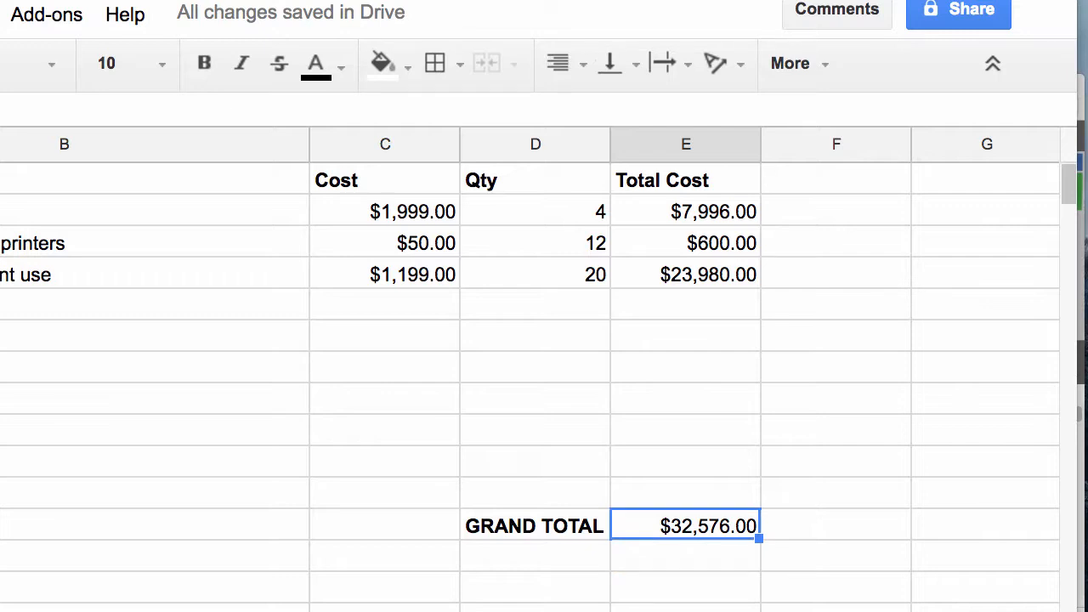
pyautogui.write('=')
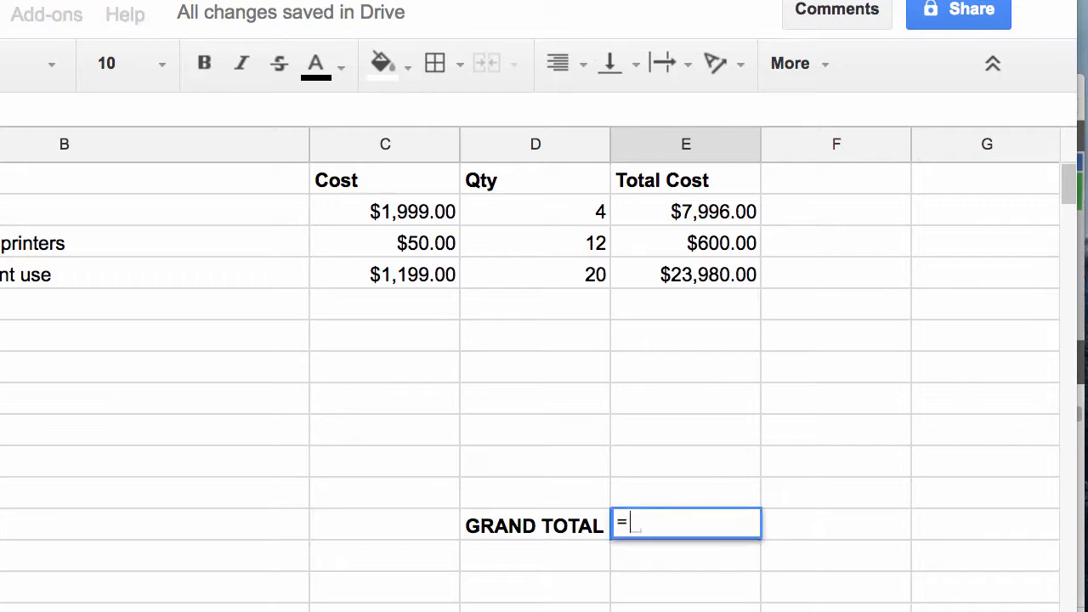
pyautogui.write('sum()')
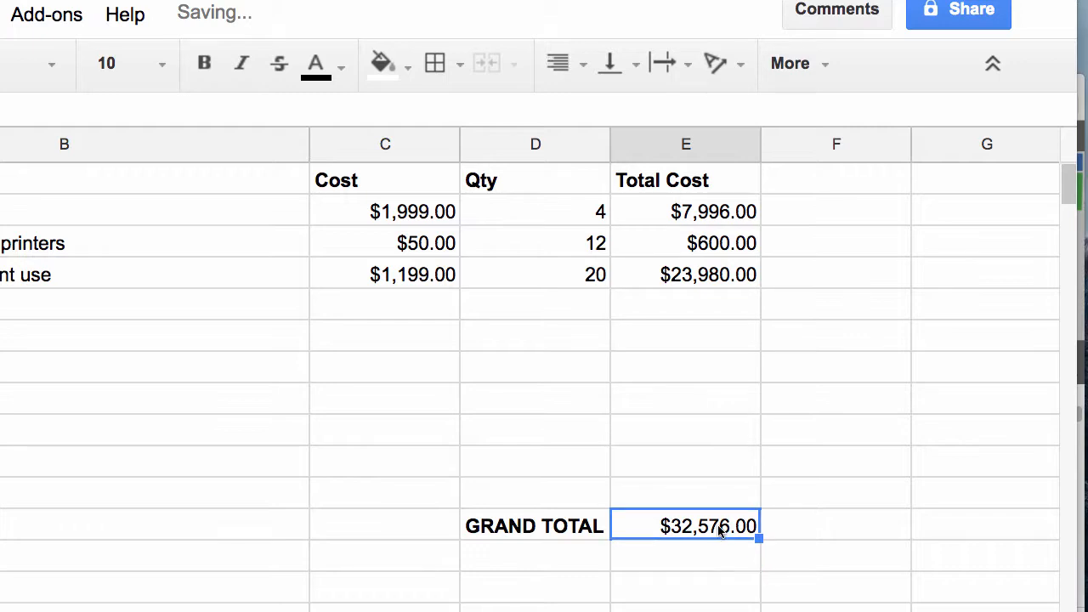
pyautogui.write('=sum')
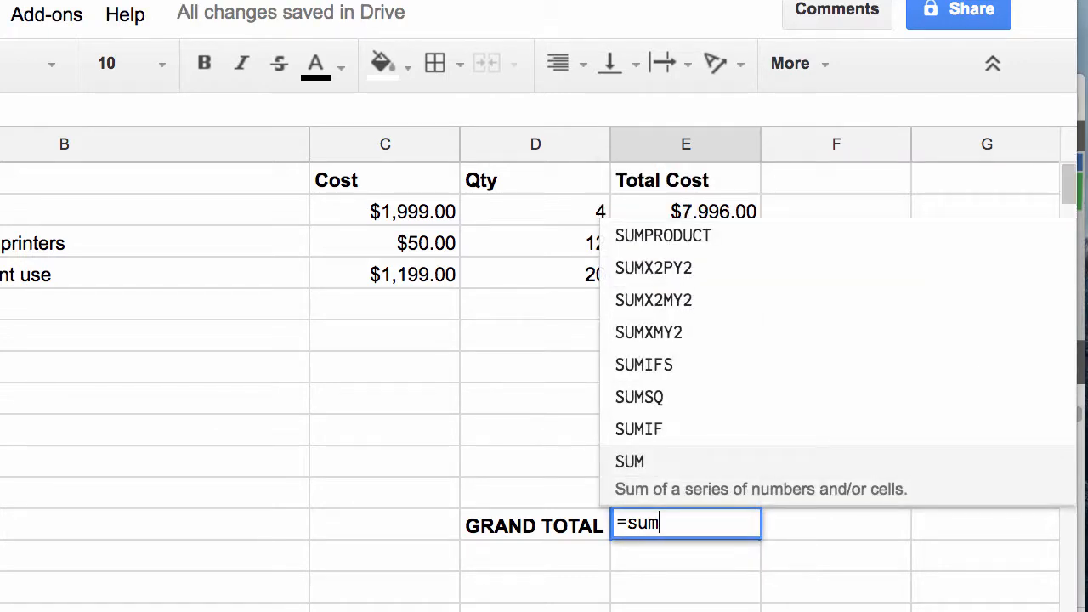
pyautogui.moveTo(686, 211); pyautogui.dragTo(685, 243)
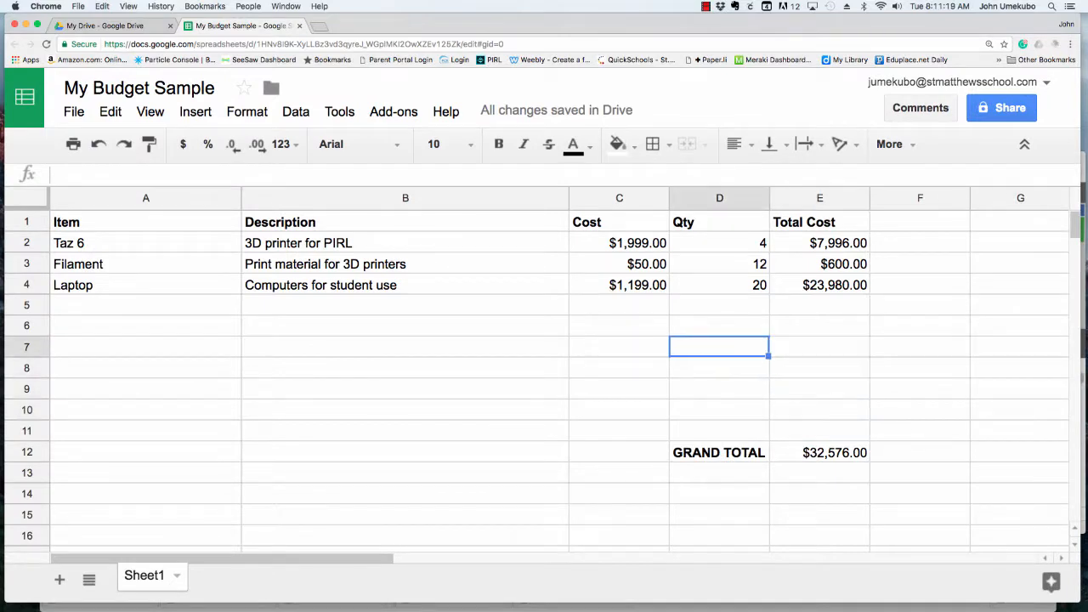
pyautogui.write('21')
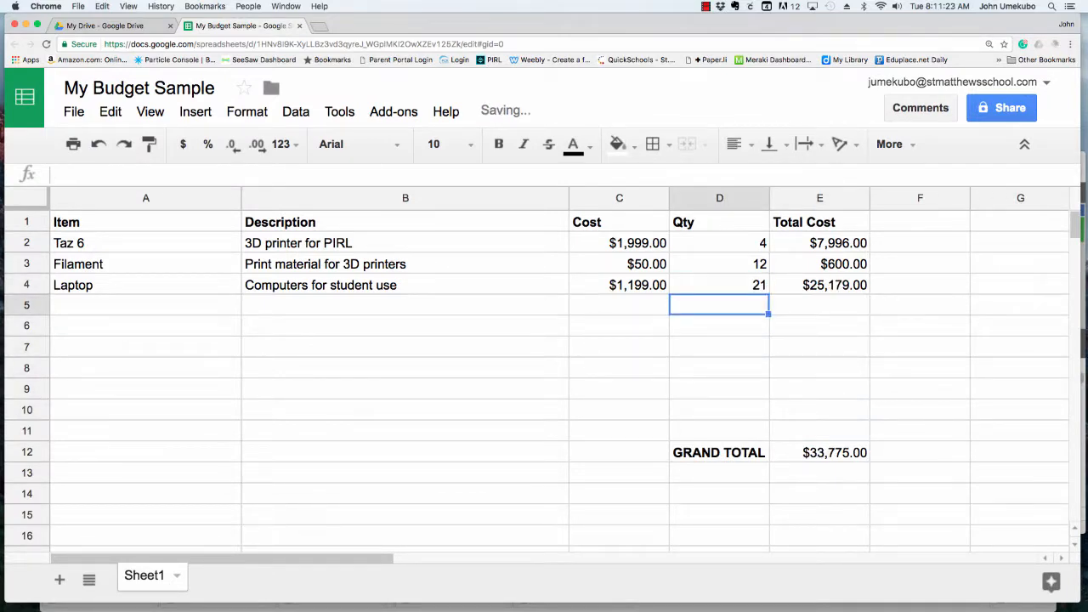
pyautogui.click(818, 304)
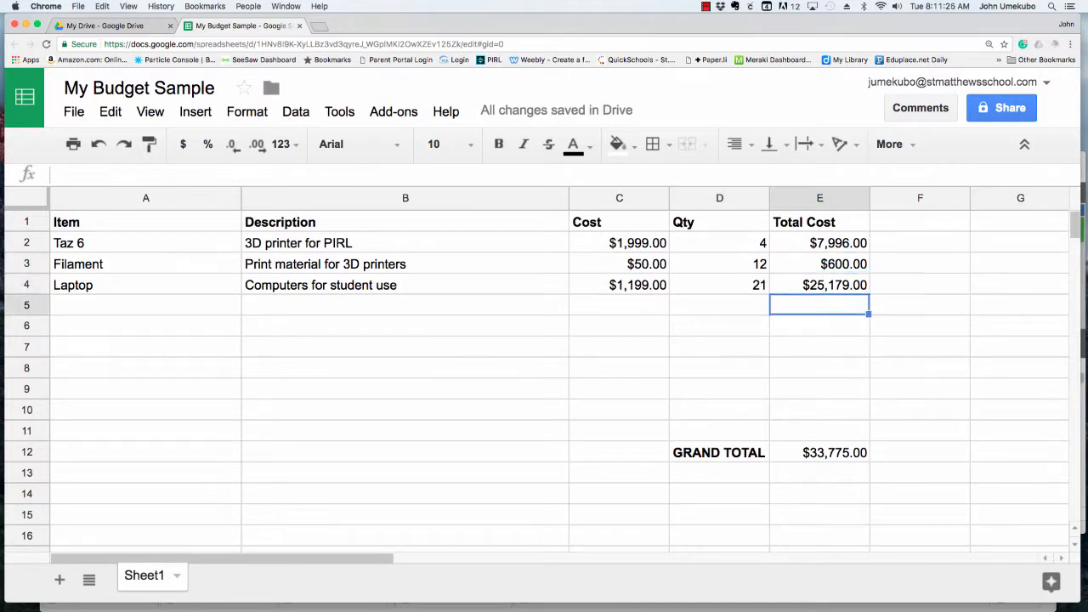
pyautogui.click(818, 430)
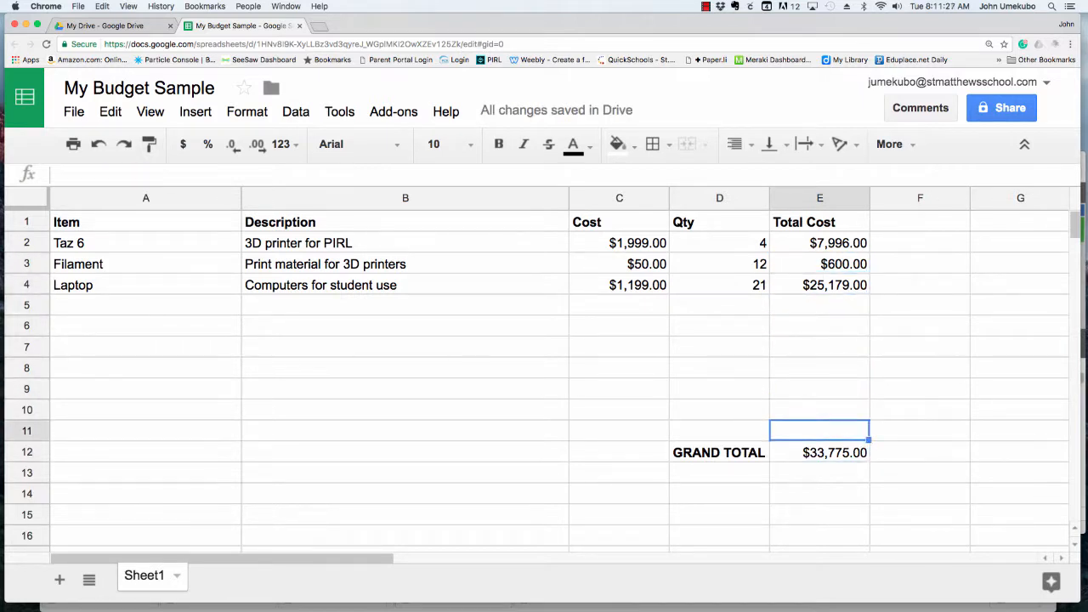
pyautogui.click(719, 285)
pyautogui.write('20')
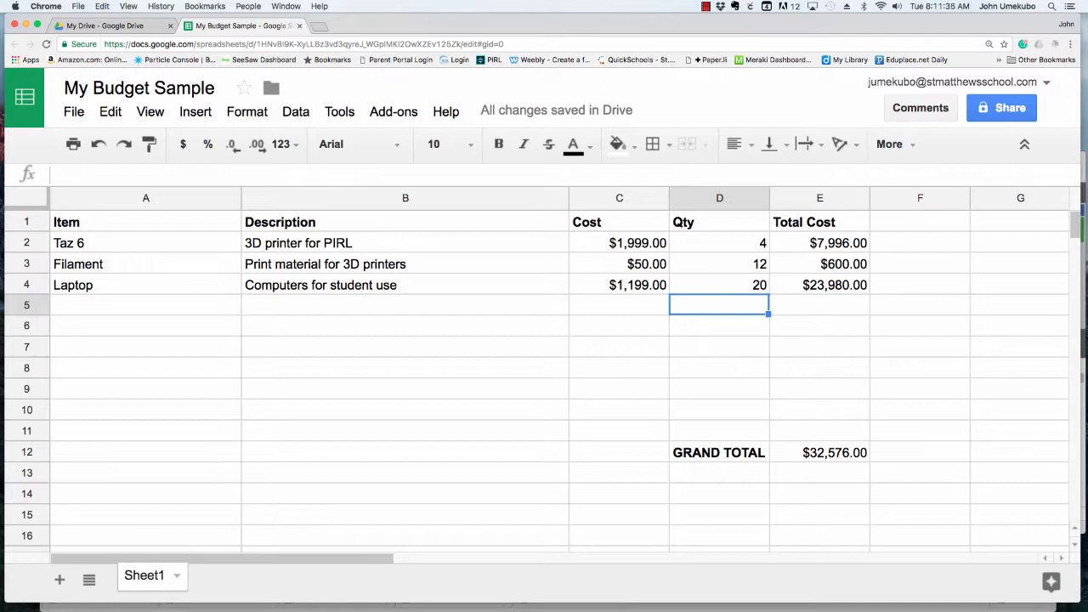
pyautogui.moveTo(842, 425)
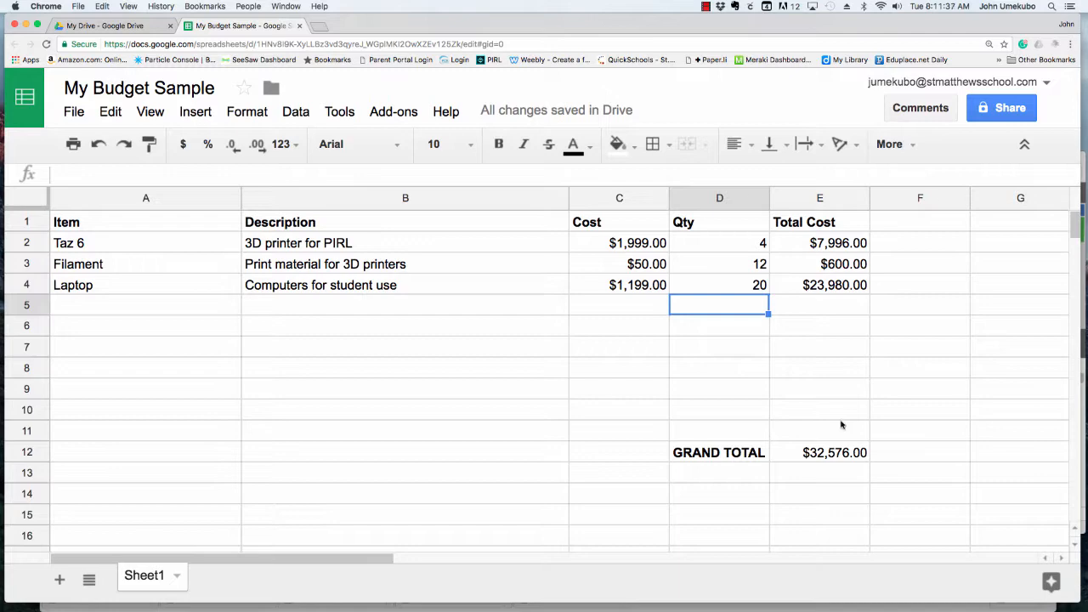